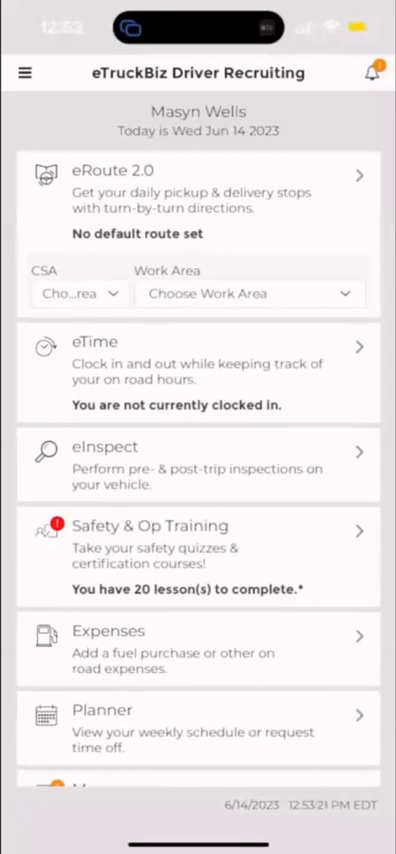
- Scroll the dashboard to reach the Messages section listing the 14 received messages
{"action": "scroll", "scroll_direction": "down", "scroll_amount": 3}
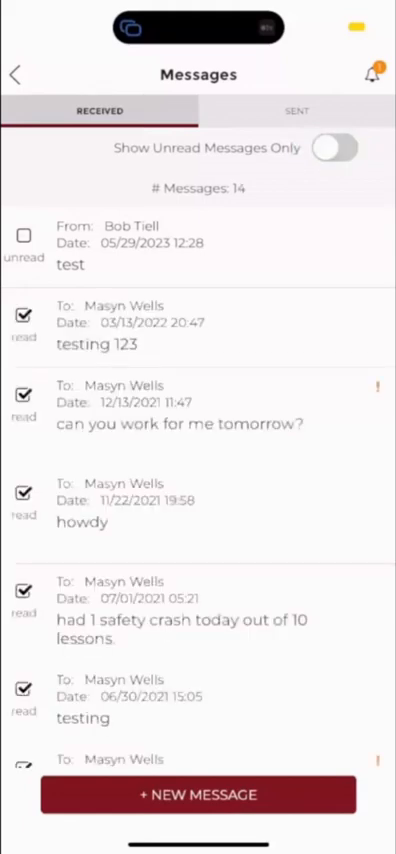
{"action": "scroll", "scroll_direction": "down", "scroll_amount": 3}
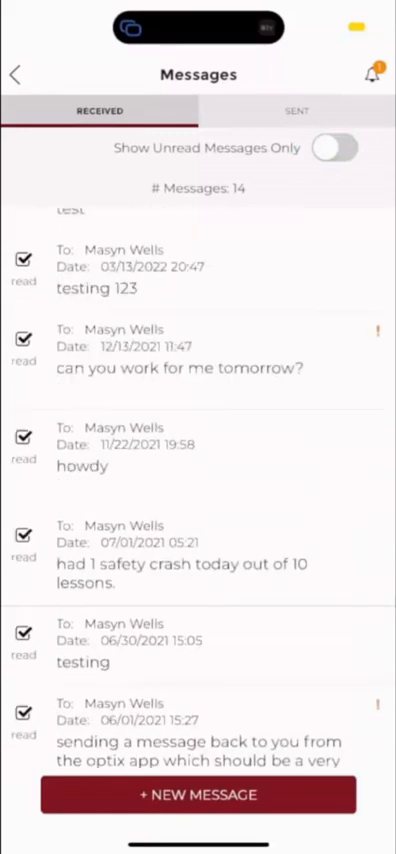
{"action": "scroll", "scroll_direction": "down", "scroll_amount": 3}
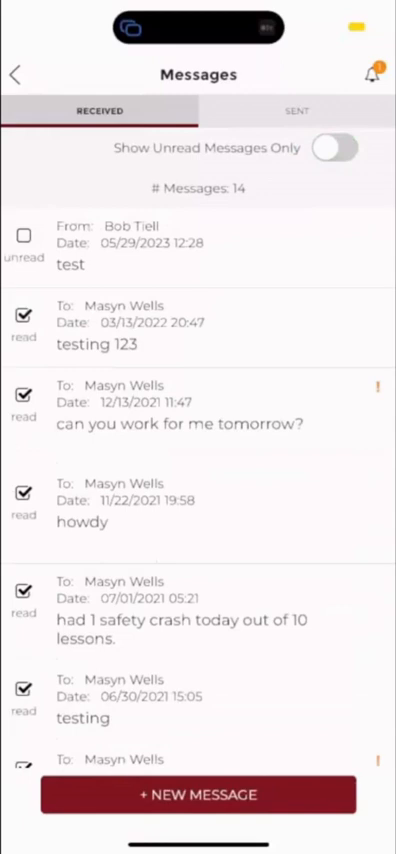
{"action": "left_click", "coordinate": [340, 148]}
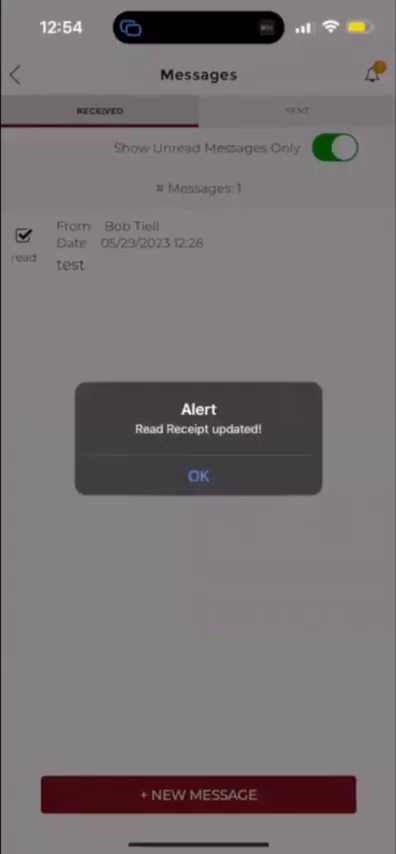
{"action": "left_click", "coordinate": [198, 474]}
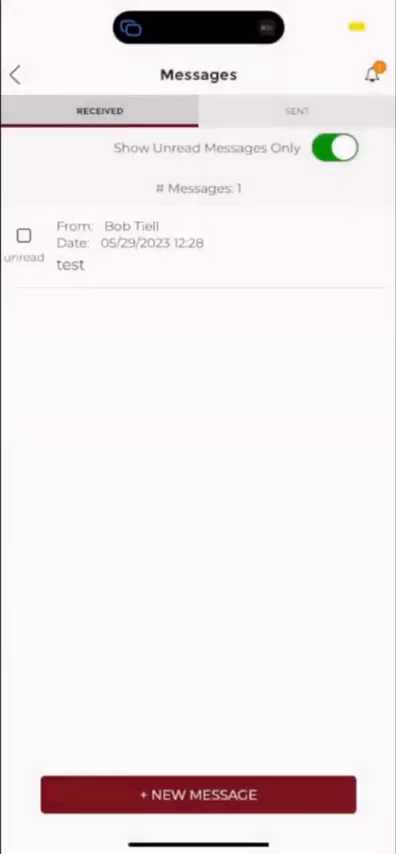
{"action": "left_click", "coordinate": [296, 112]}
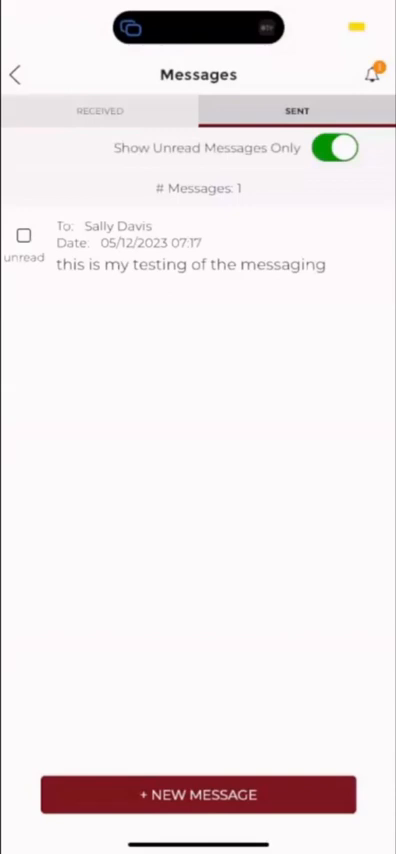
{"action": "left_click", "coordinate": [332, 148]}
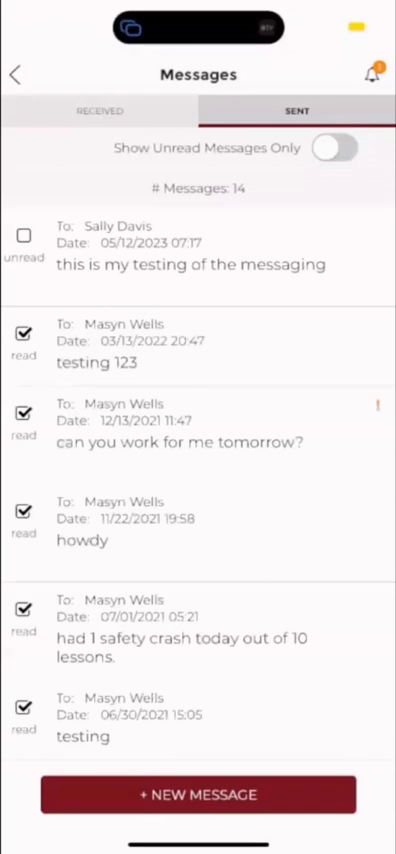
{"action": "left_click", "coordinate": [332, 148]}
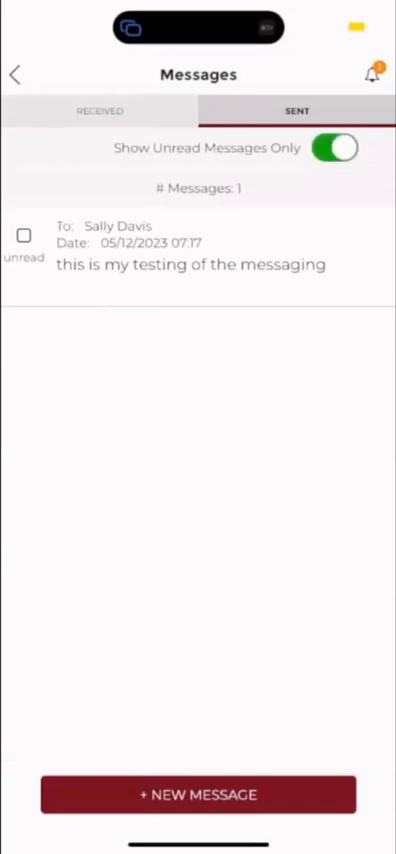
{"action": "left_click", "coordinate": [100, 112]}
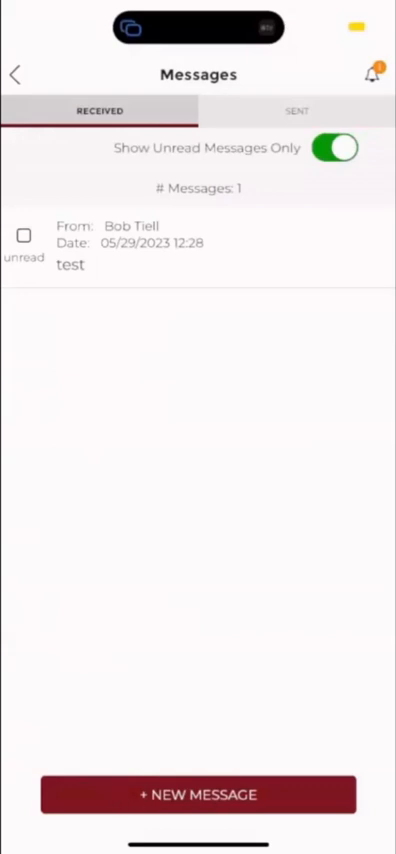
{"action": "mouse_move", "coordinate": [160, 718]}
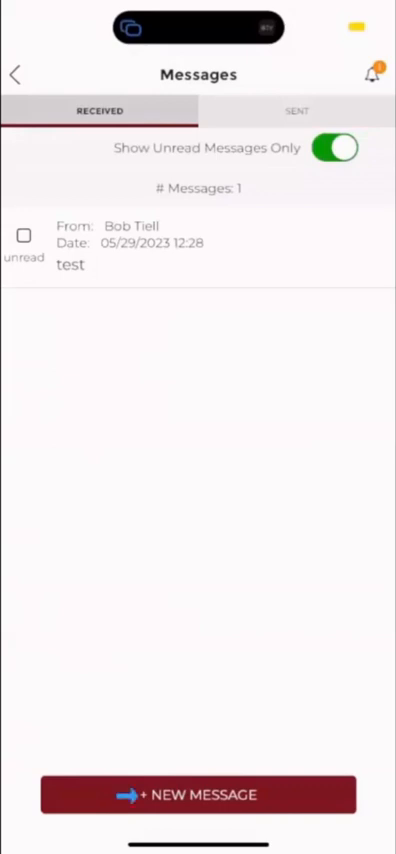
{"action": "left_click", "coordinate": [198, 794]}
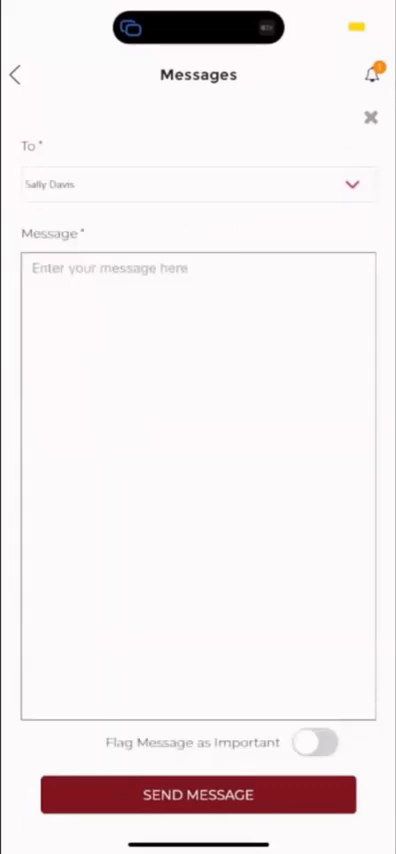
{"action": "left_click", "coordinate": [198, 184]}
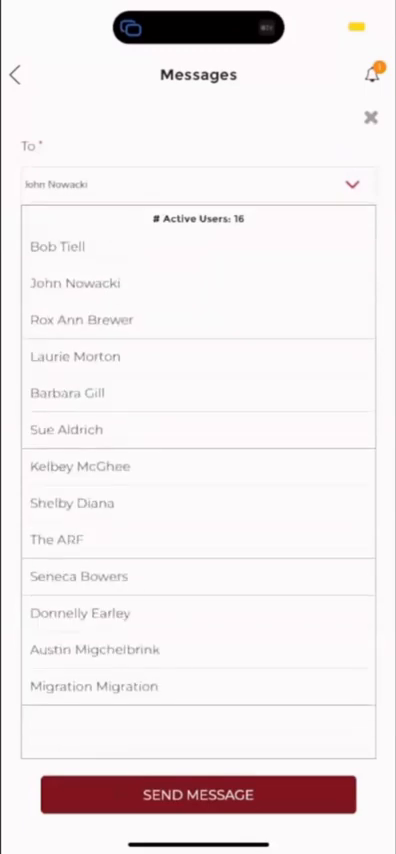
{"action": "scroll", "scroll_direction": "down", "scroll_amount": 3}
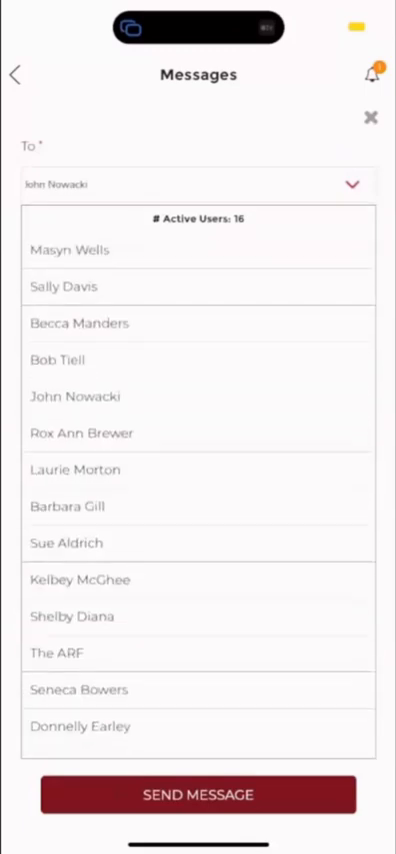
{"action": "left_click", "coordinate": [64, 288]}
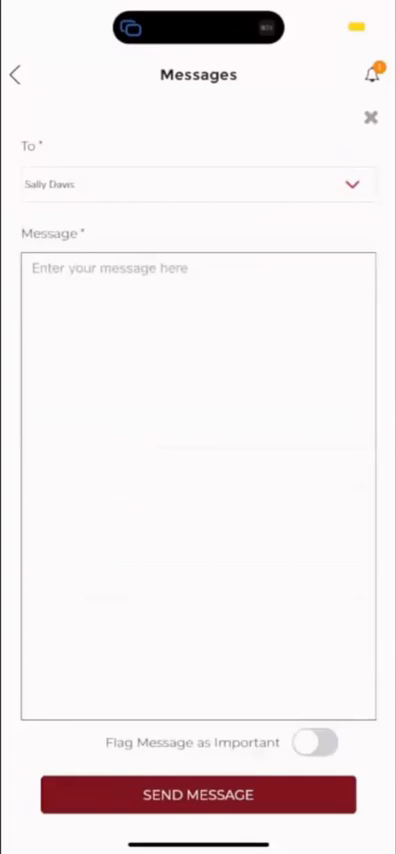
{"action": "left_click", "coordinate": [318, 742]}
{"action": "type", "text": "this is a test."}
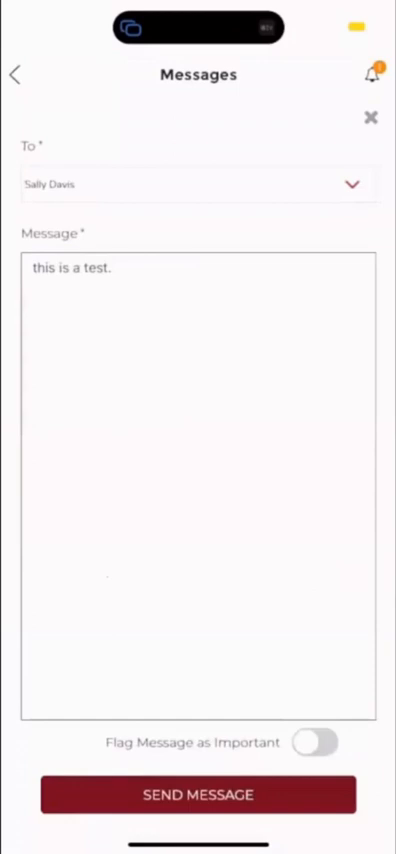
{"action": "left_click", "coordinate": [320, 744]}
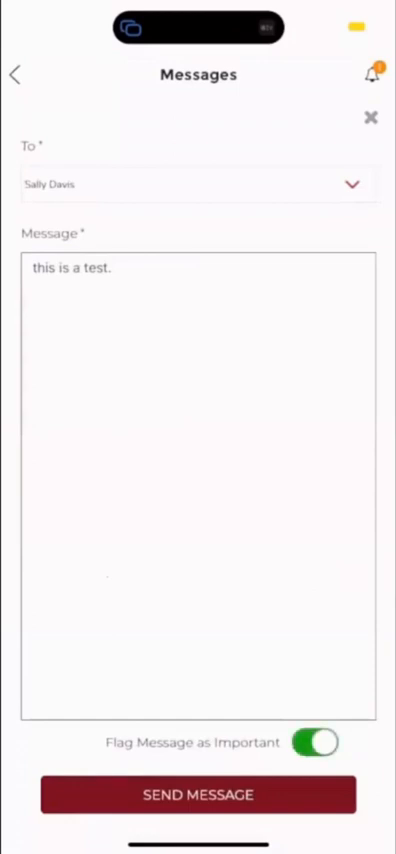
{"action": "left_click", "coordinate": [198, 794]}
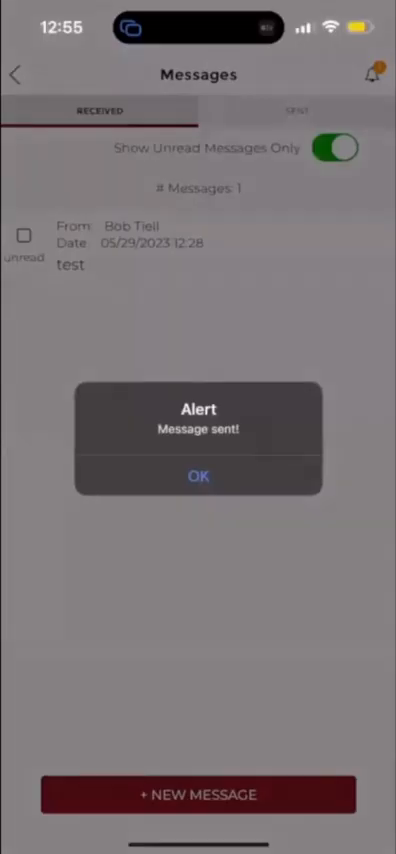